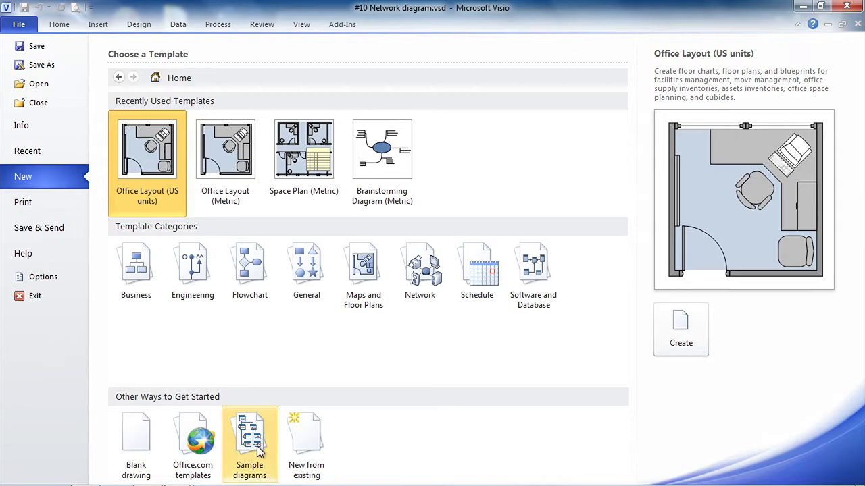
Step: Browse the Sample diagrams gallery, including IT Asset Management and Process Improvement
click(249, 444)
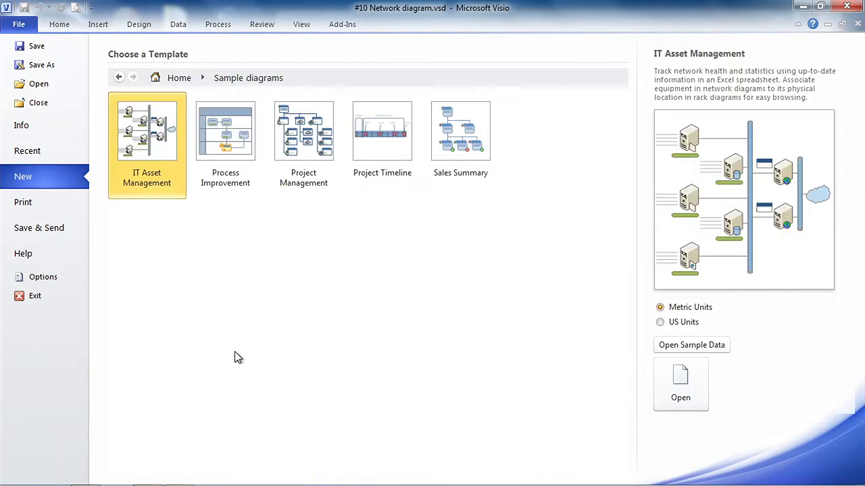
mouse_move(150, 163)
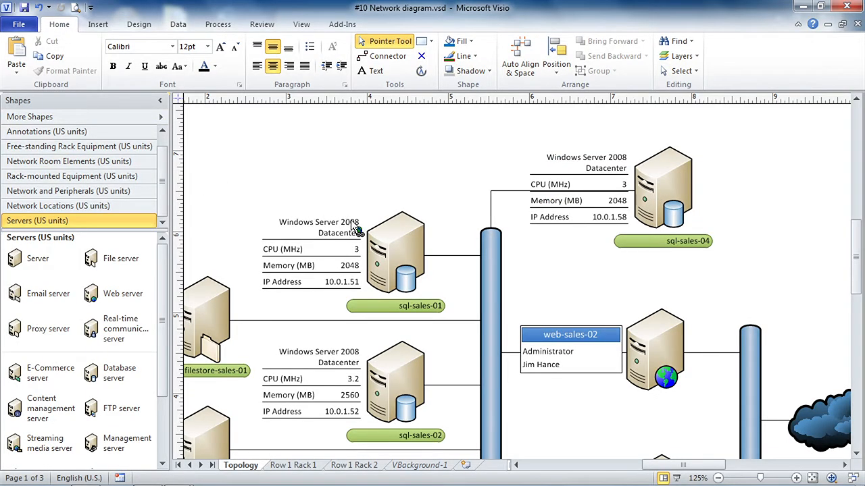
Step: Select sql-sales-04, view the Row 1 Rack 1 and Rack 2 pages, then return to Topology
click(663, 186)
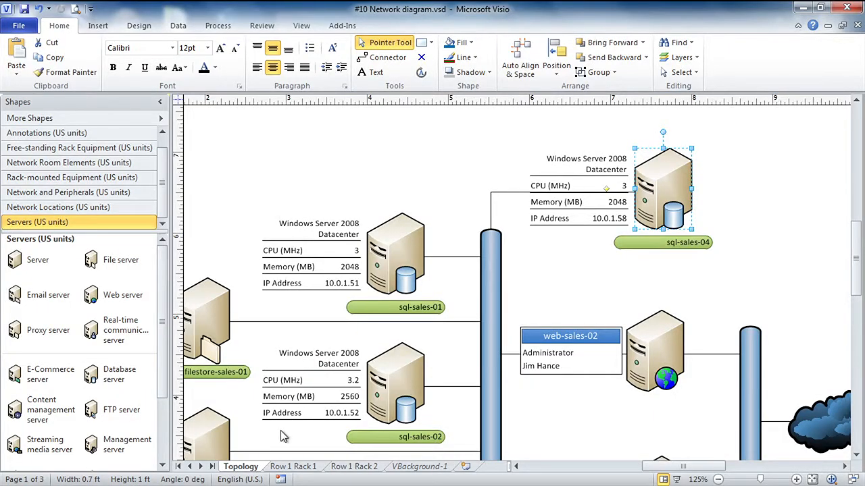
click(292, 467)
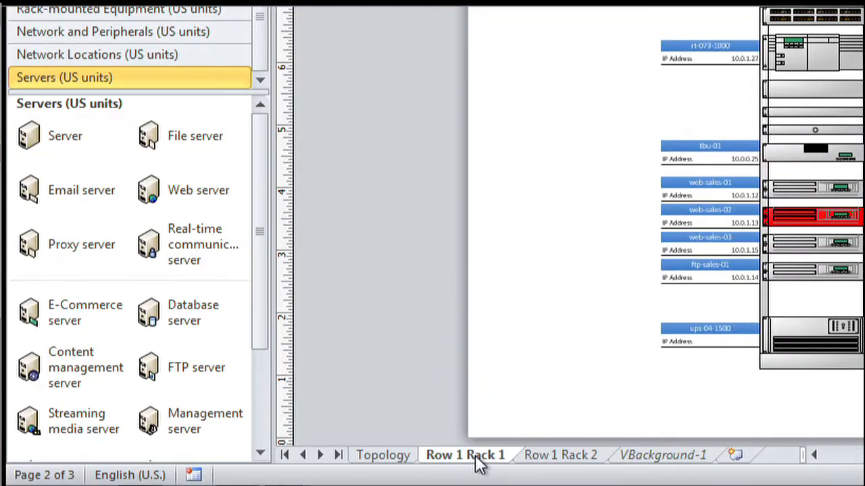
mouse_move(557, 462)
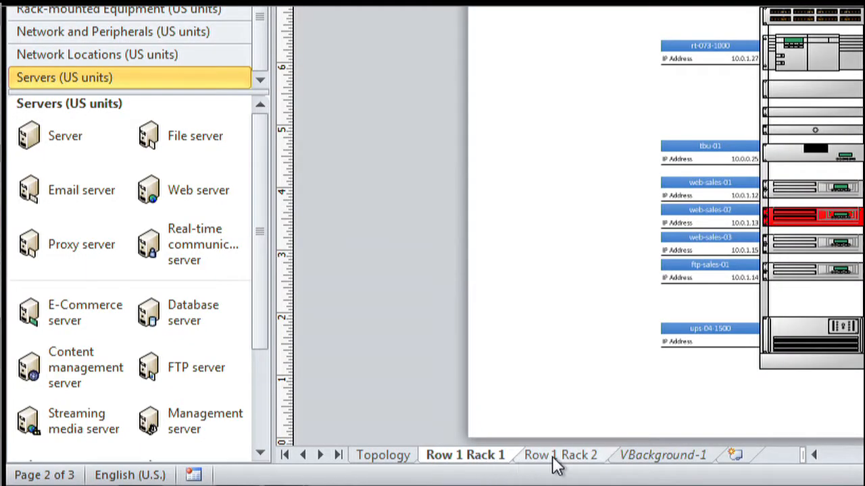
click(559, 455)
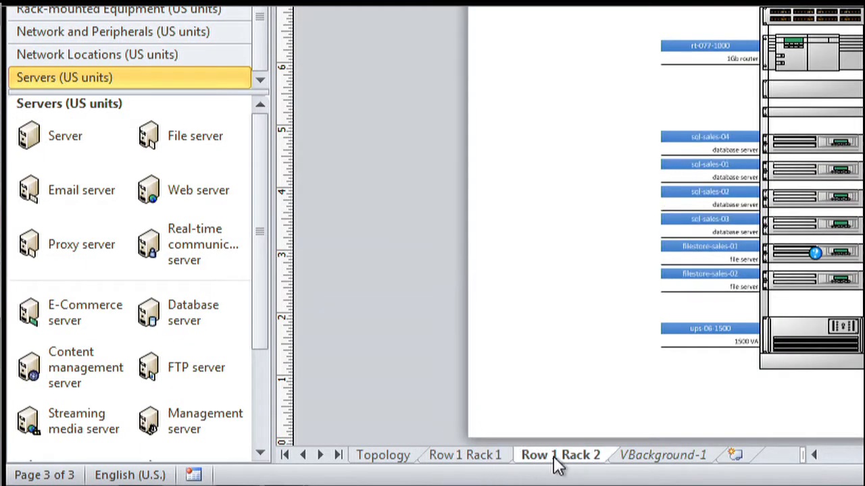
click(383, 455)
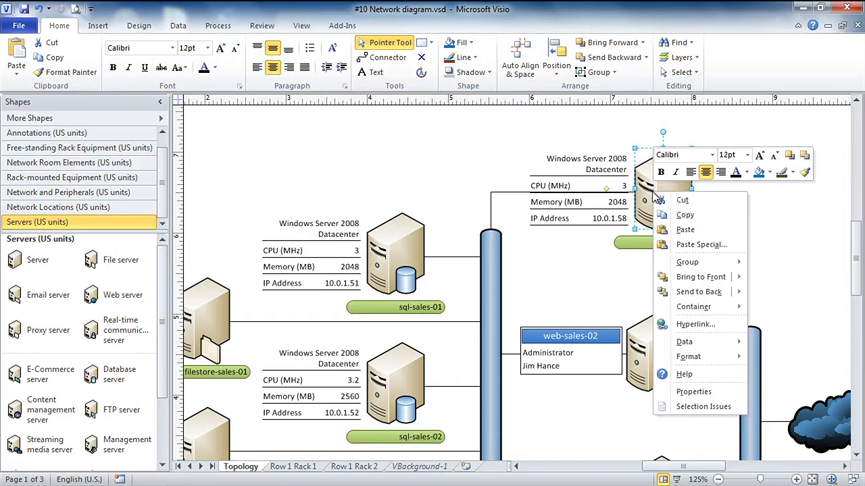
mouse_move(695, 324)
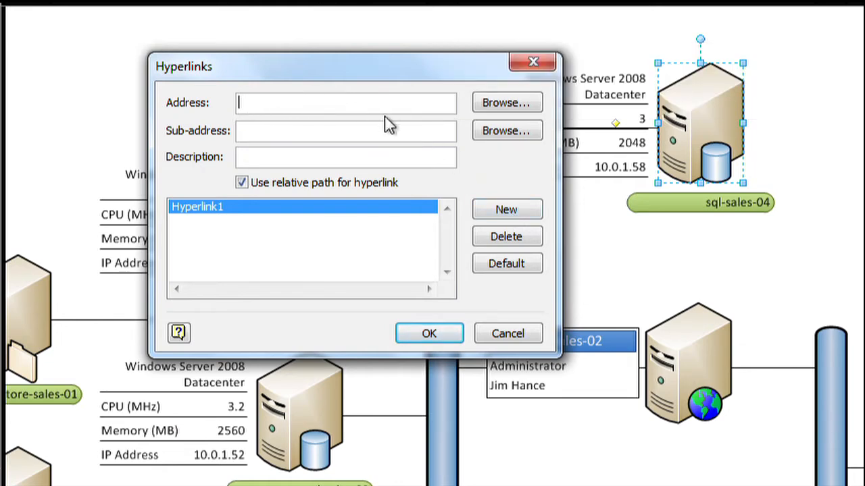
mouse_move(402, 105)
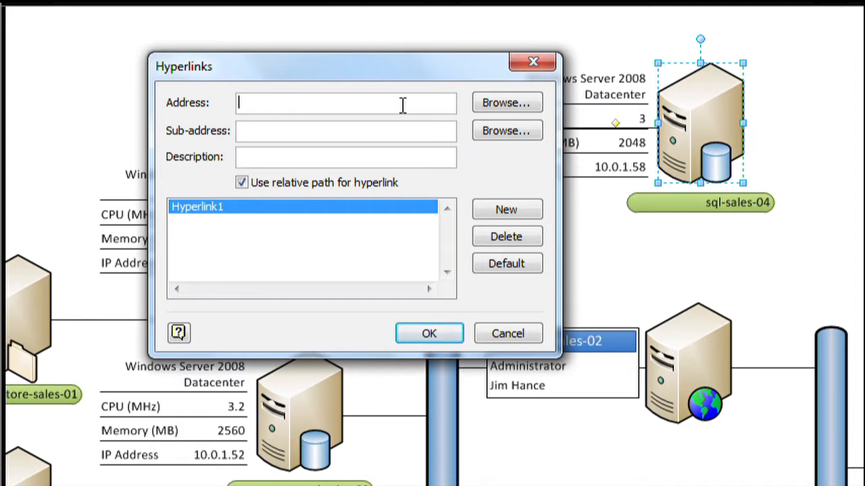
mouse_move(479, 111)
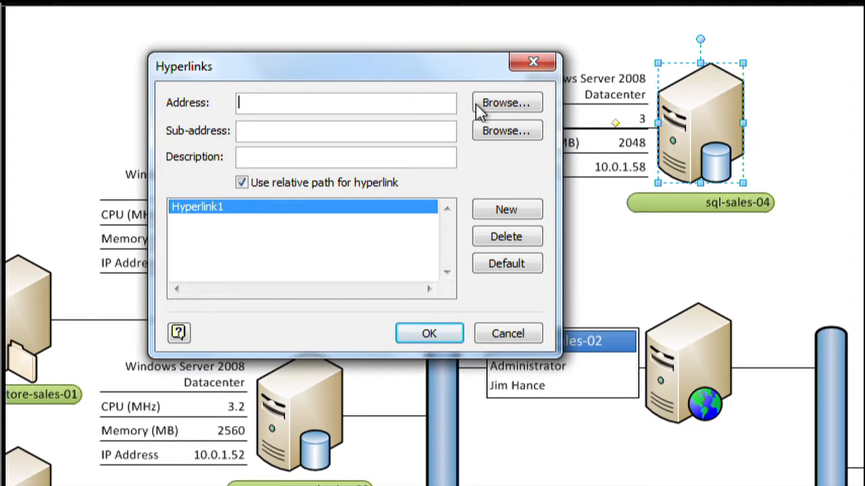
mouse_move(395, 103)
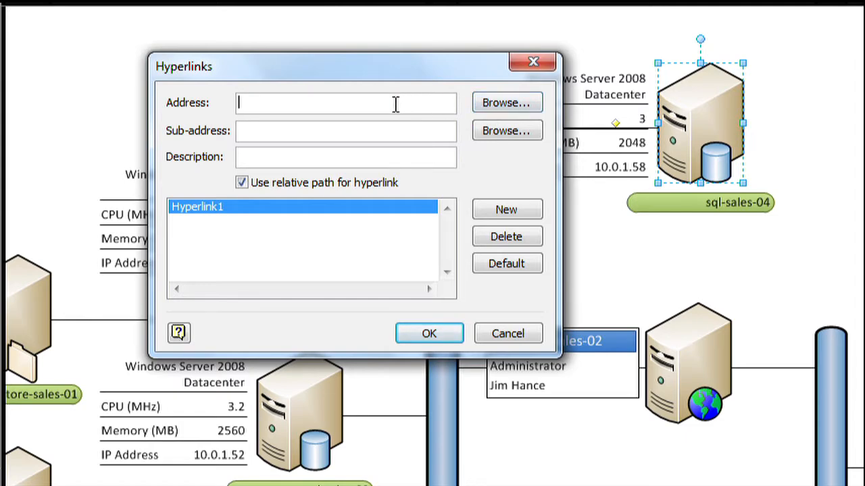
mouse_move(389, 126)
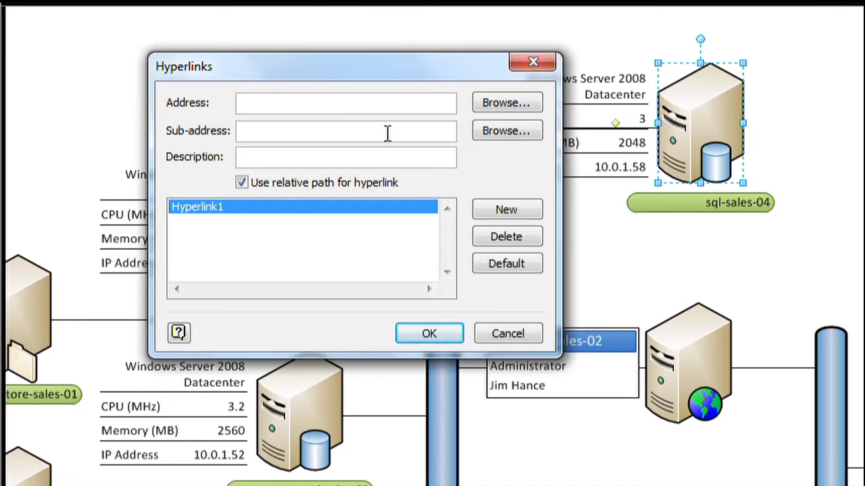
mouse_move(506, 131)
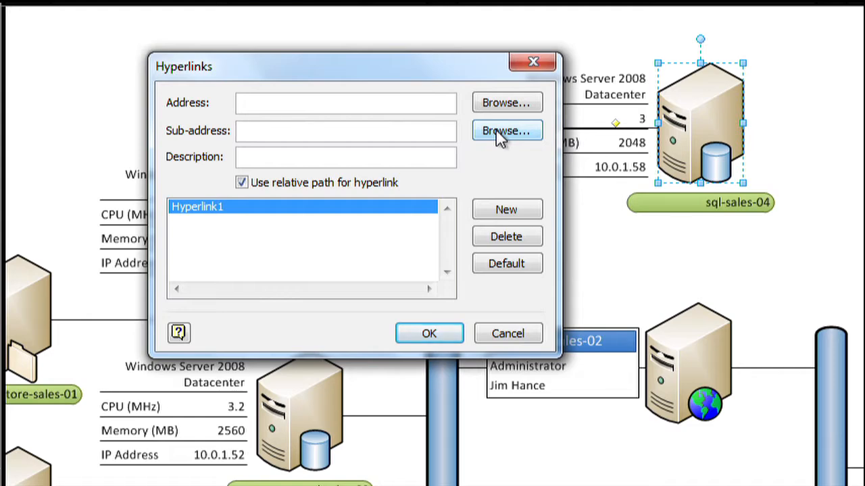
Step: Set the hyperlink sub-address to page Row 1 Rack 2 at 200% zoom and confirm
click(507, 131)
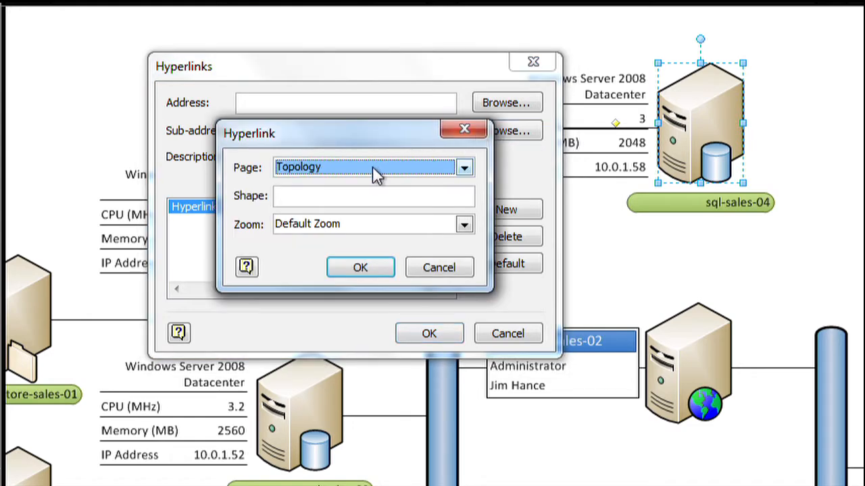
click(464, 167)
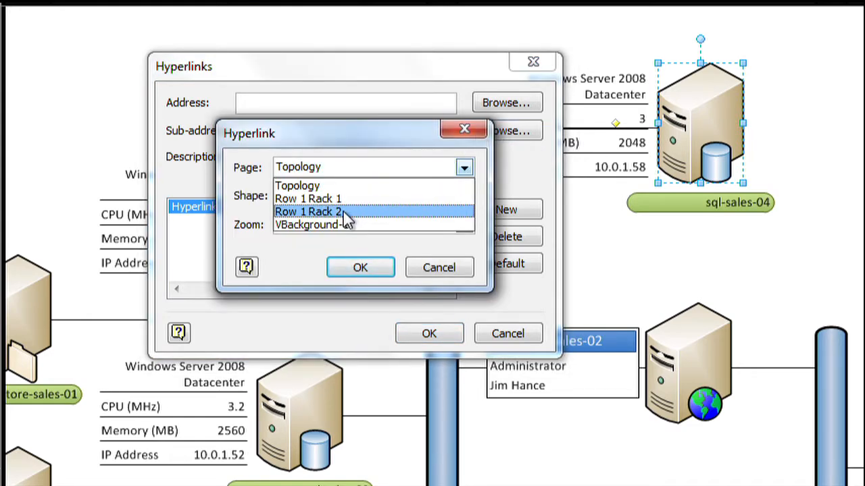
click(308, 211)
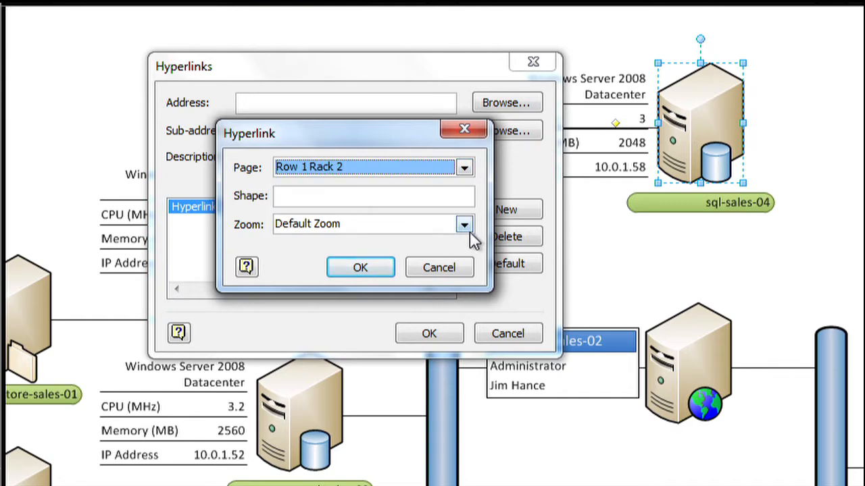
click(465, 224)
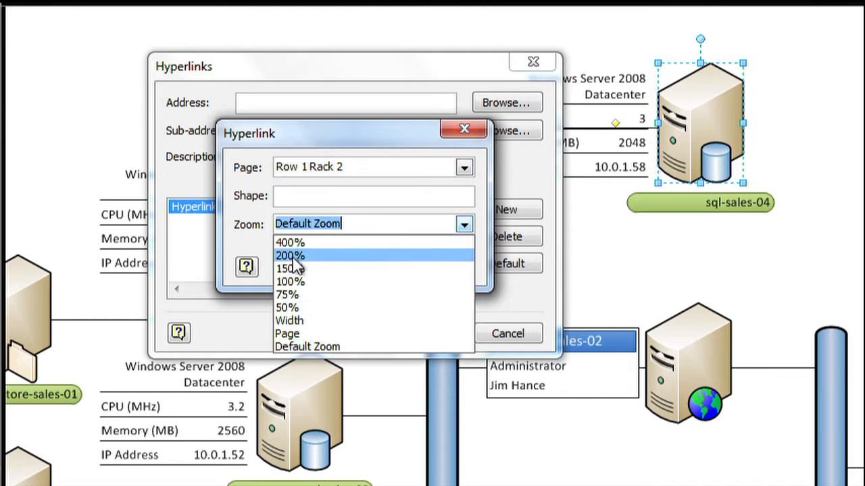
click(290, 256)
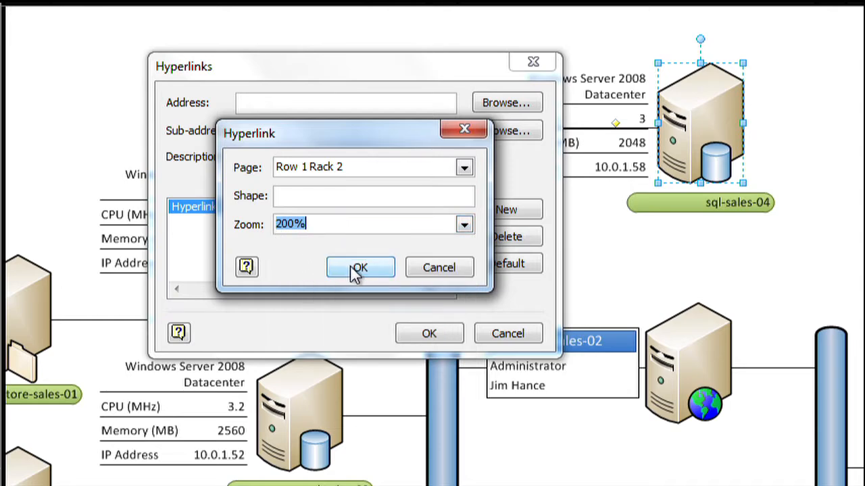
click(360, 267)
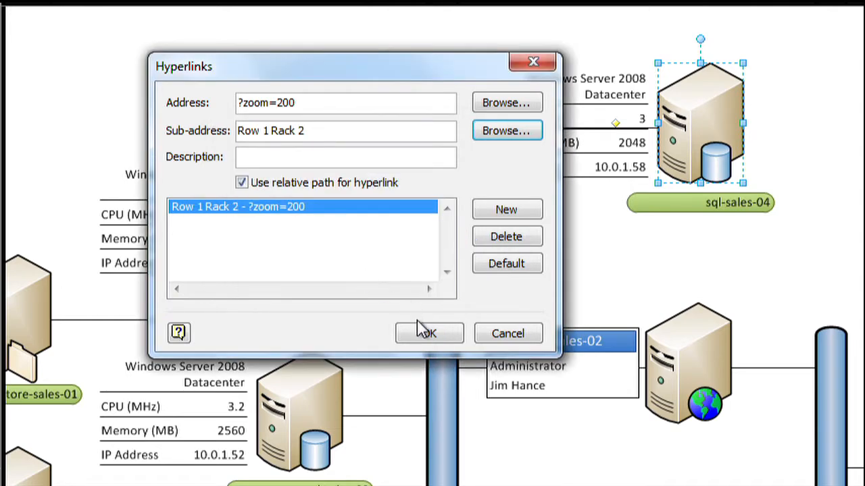
click(428, 333)
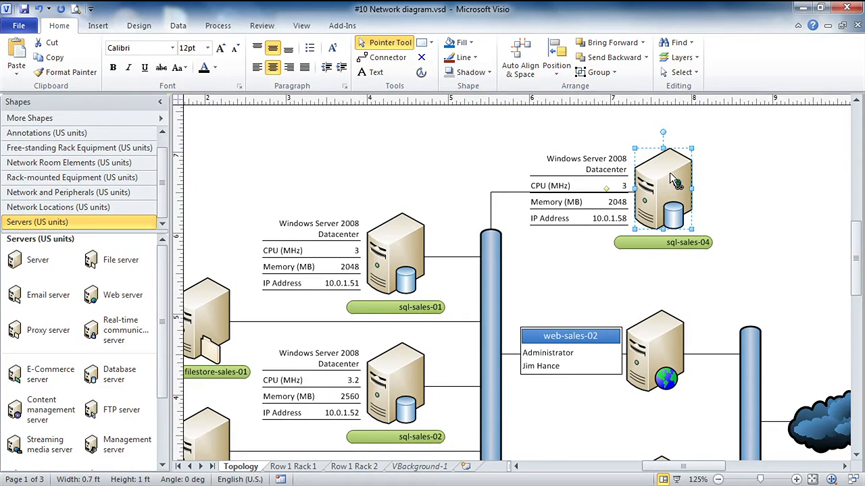
mouse_move(673, 179)
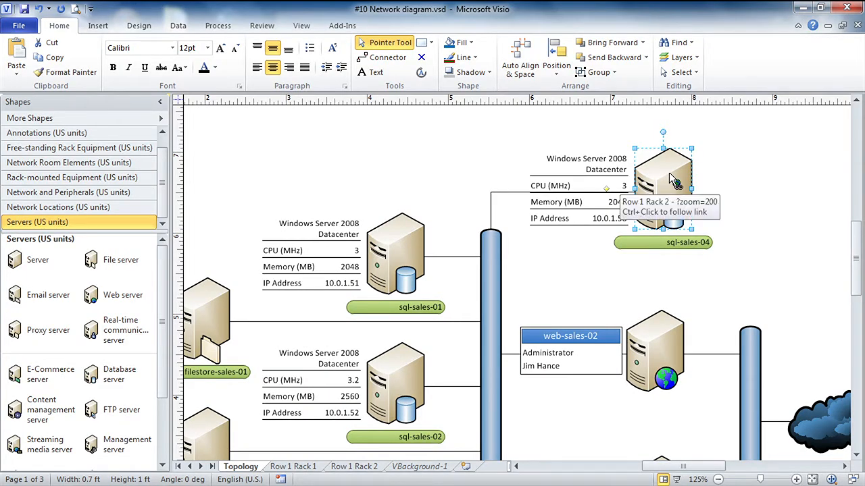
click(665, 176)
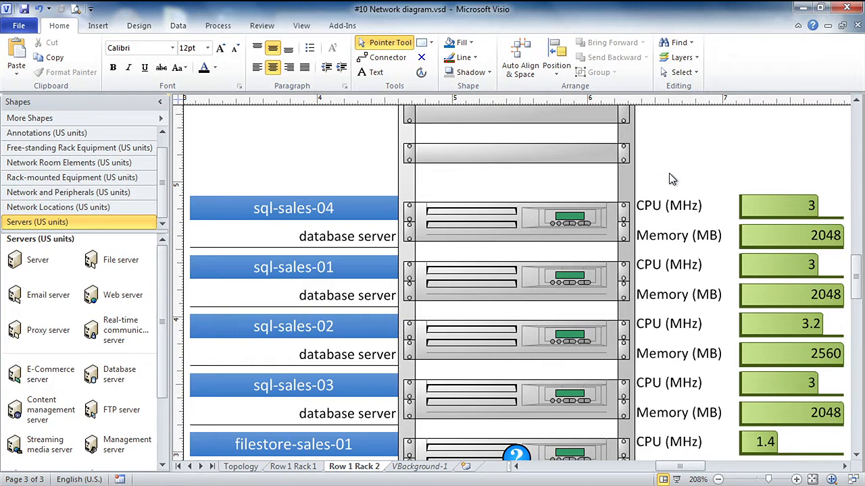
mouse_move(668, 222)
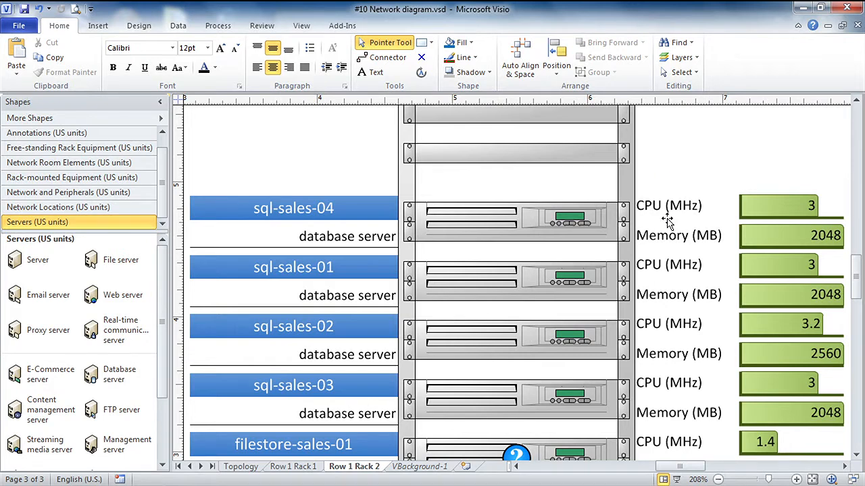
mouse_move(692, 463)
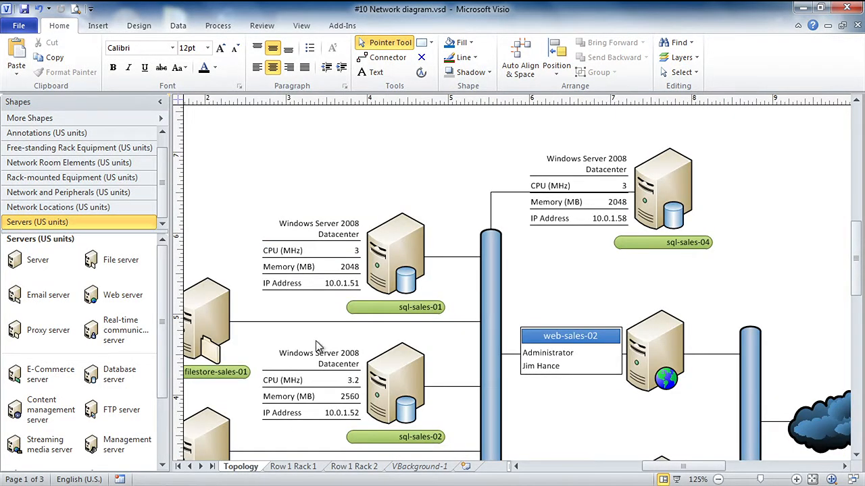
Step: Select sql-sales-01 and add a new empty Hyperlink2 entry to its hyperlinks
click(395, 253)
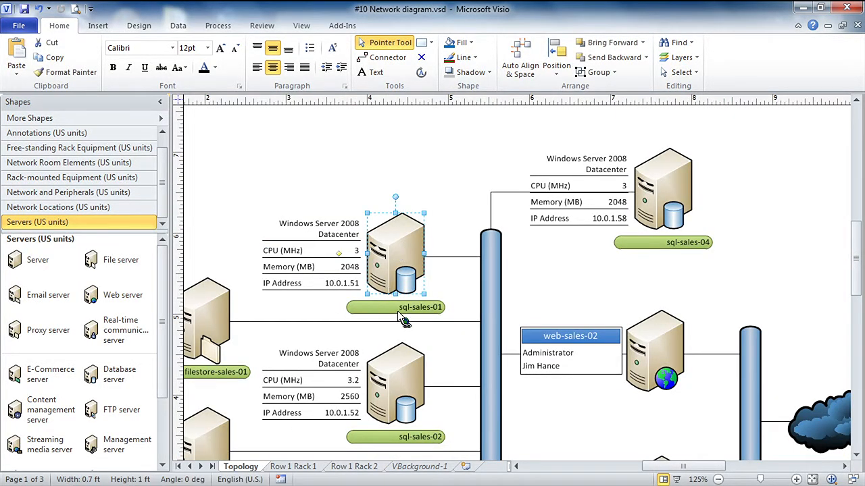
mouse_move(402, 250)
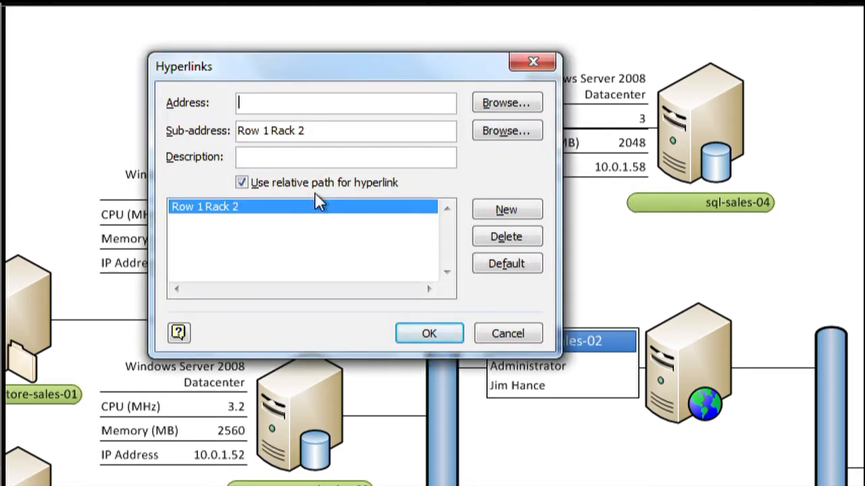
click(506, 210)
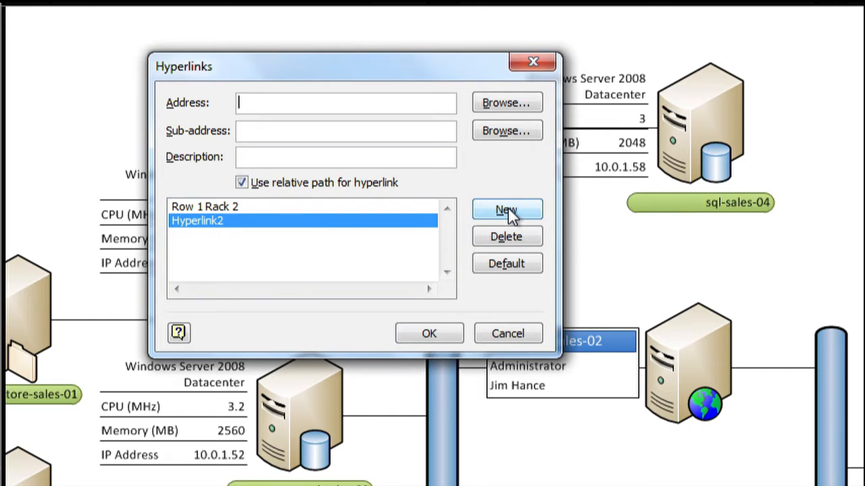
mouse_move(494, 108)
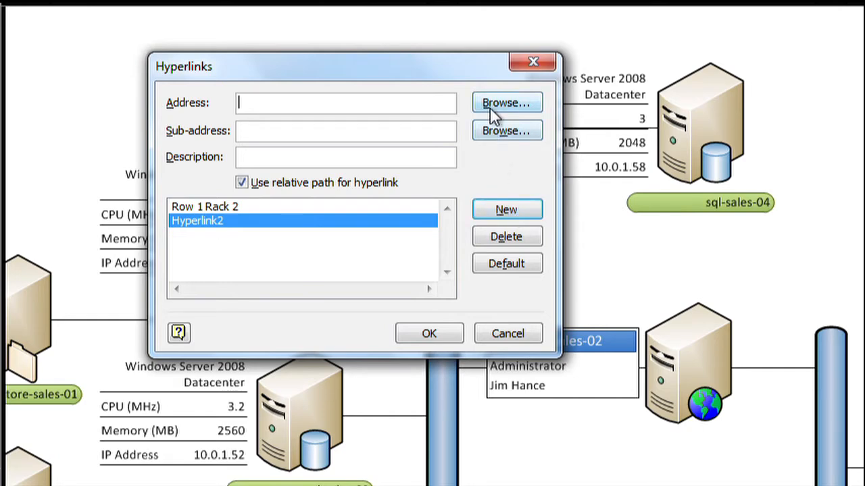
Step: Browse for an Internet address for Hyperlink2, launching the web browser
click(506, 102)
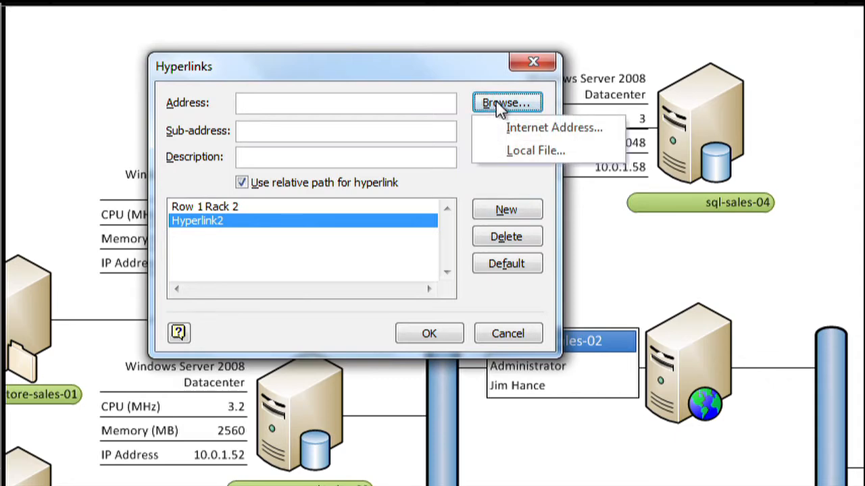
mouse_move(554, 127)
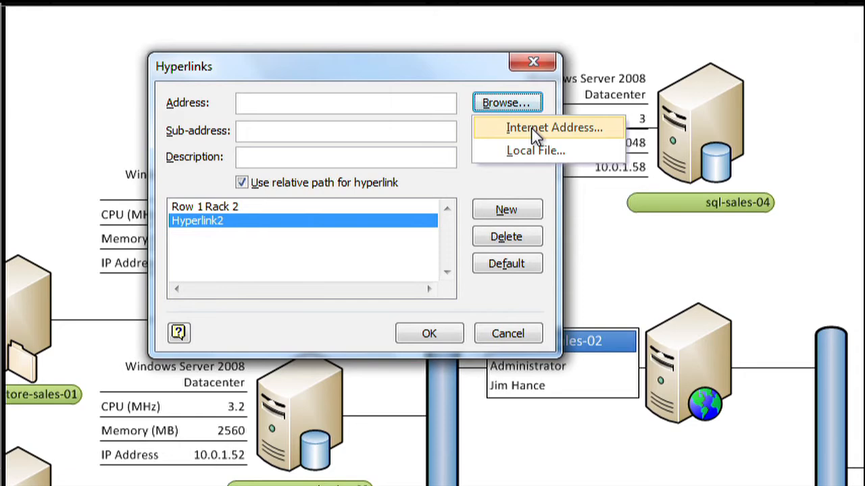
click(553, 128)
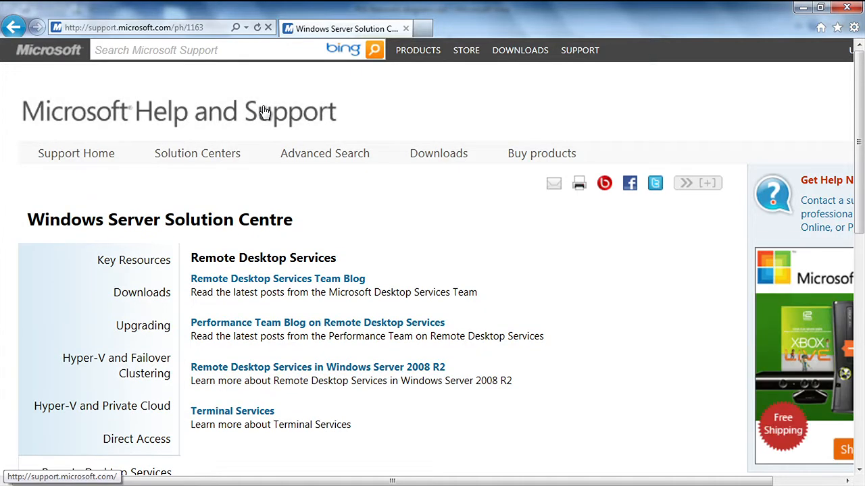
mouse_move(225, 188)
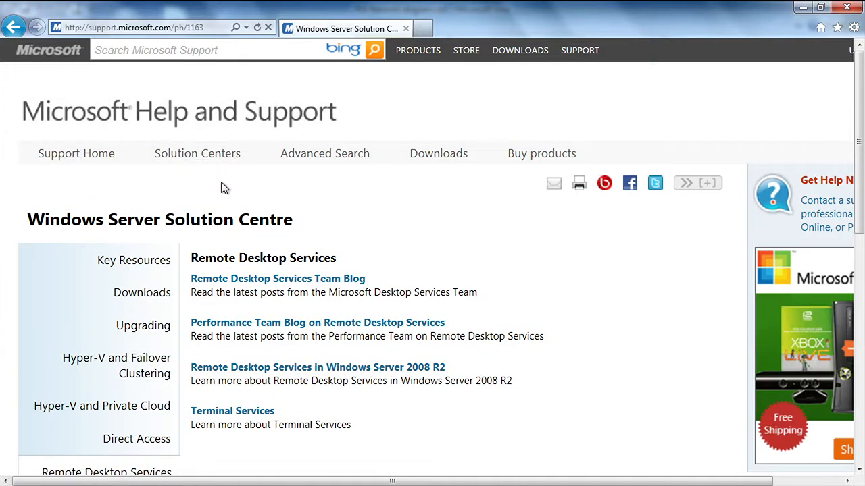
mouse_move(282, 480)
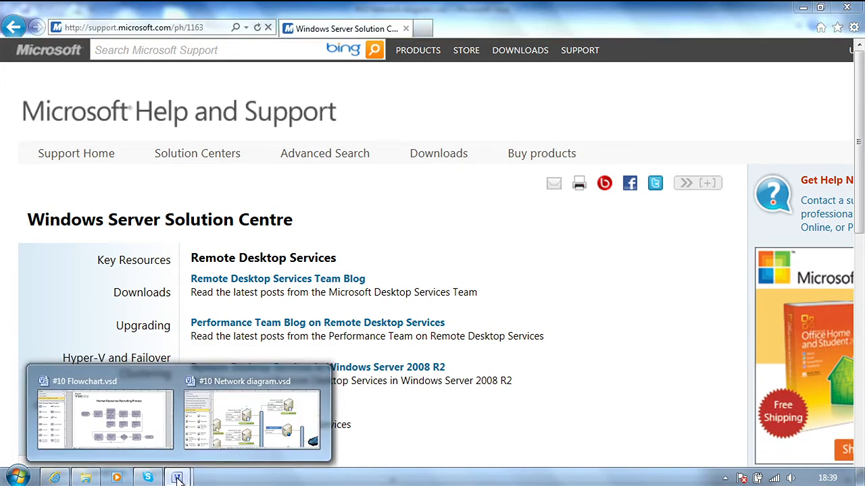
Step: Return from the Windows Server Solution Centre page to the Network diagram drawing
click(252, 419)
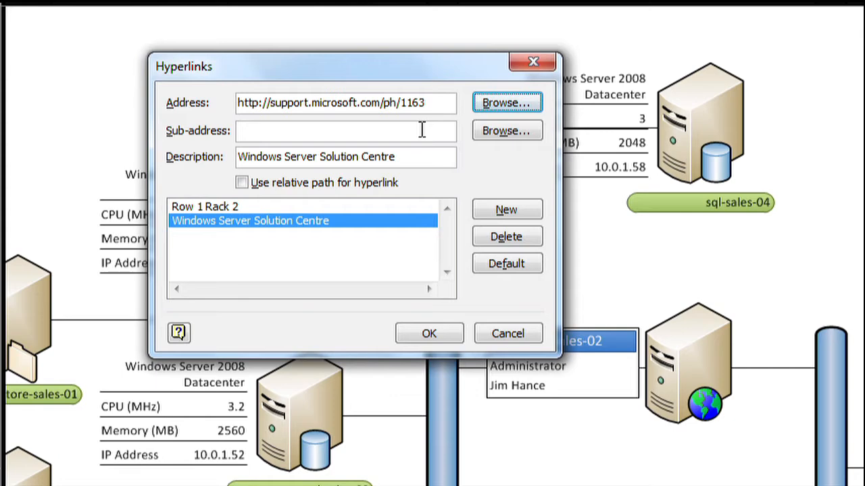
mouse_move(439, 150)
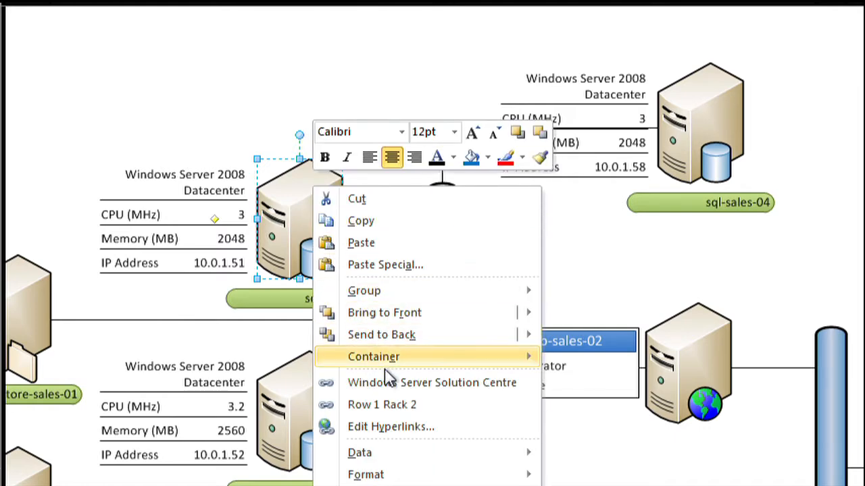
mouse_move(433, 382)
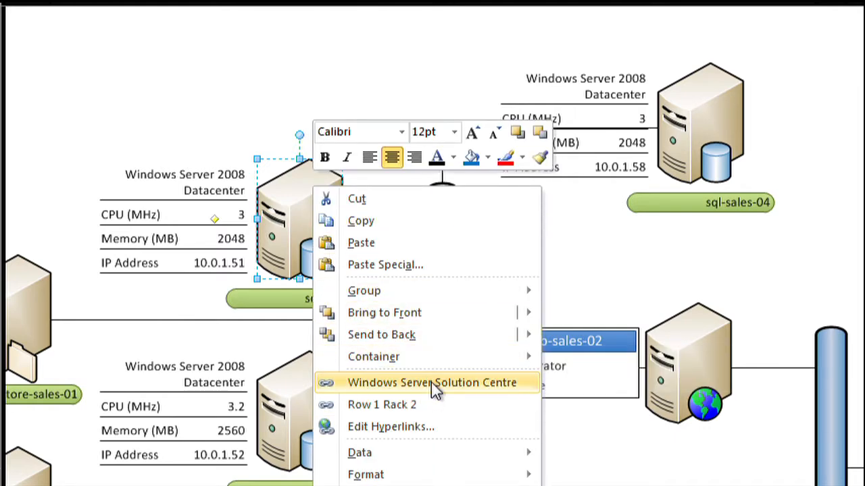
mouse_move(416, 408)
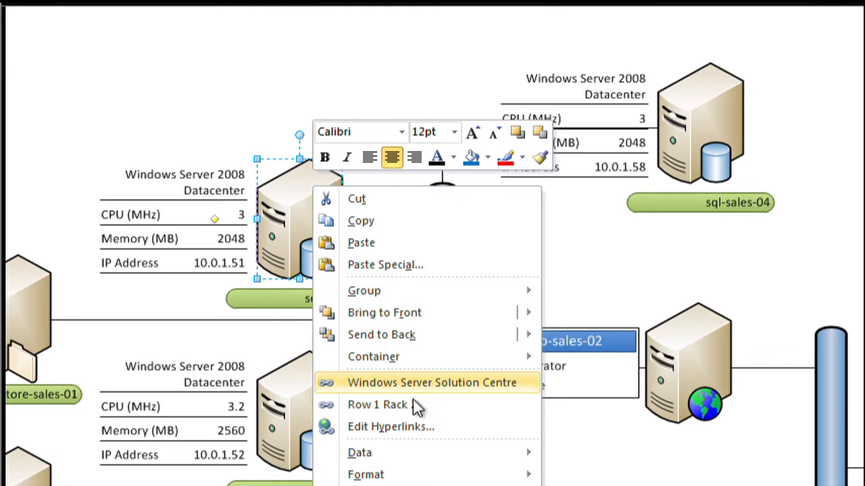
mouse_move(405, 405)
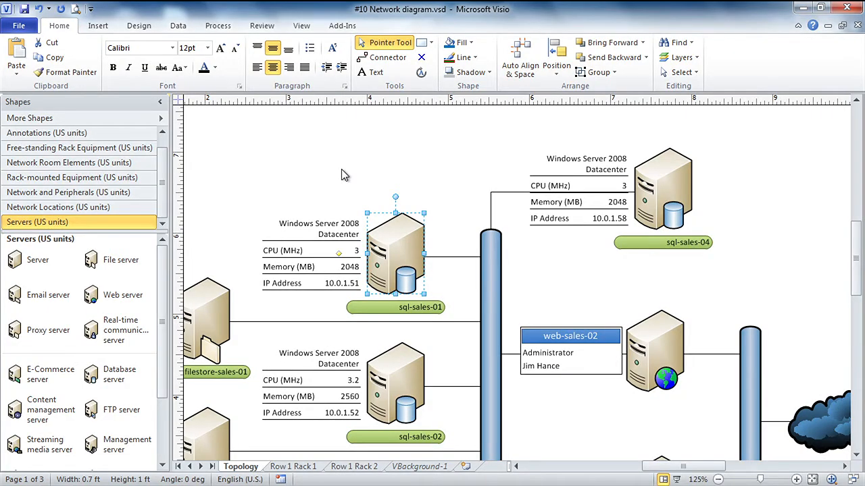
Step: Switch windows with Ctrl+F6 to the Human Resources Recruiting Process flowchart
key(ctrl+F6)
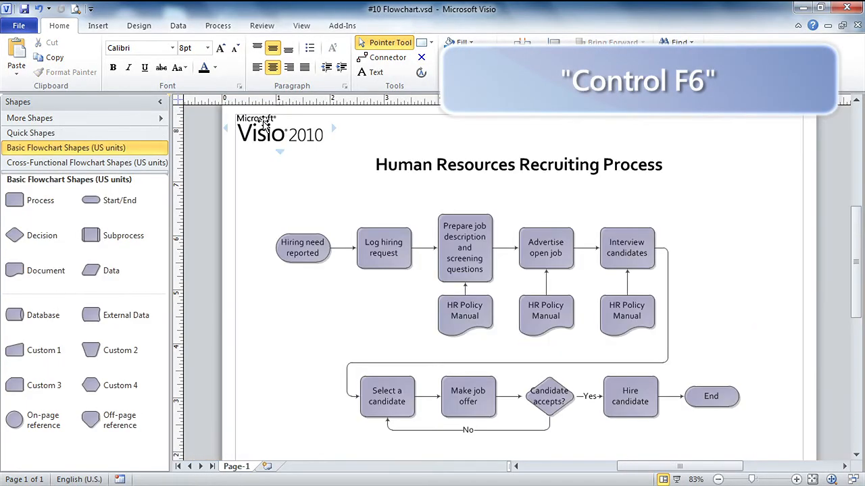
key(ctrl+F6)
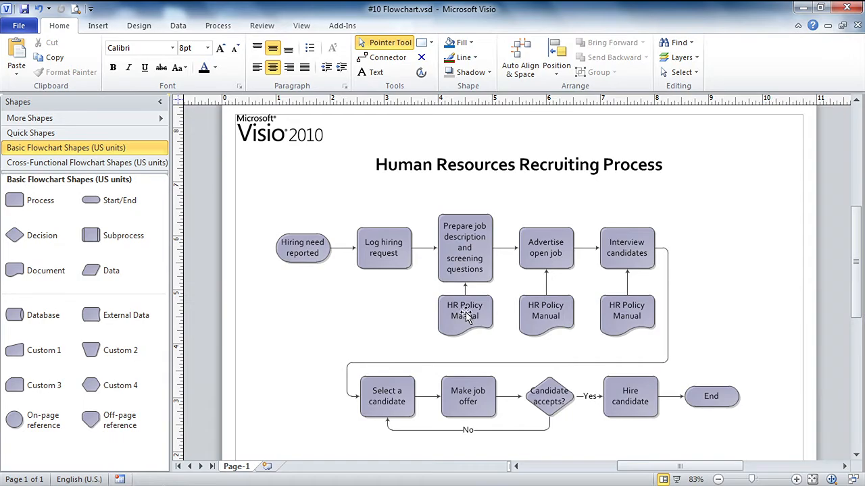
Step: Open the Prepare job description manual shape's hyperlink settings and browse for a local file
right_click(465, 314)
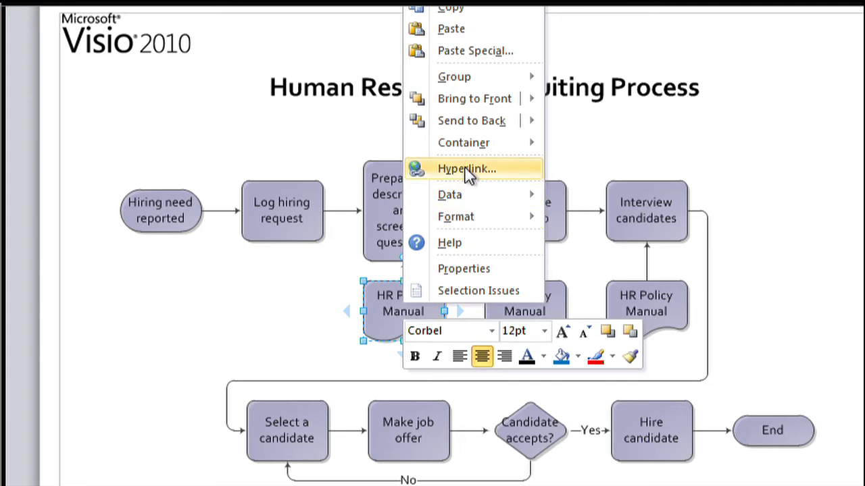
click(467, 168)
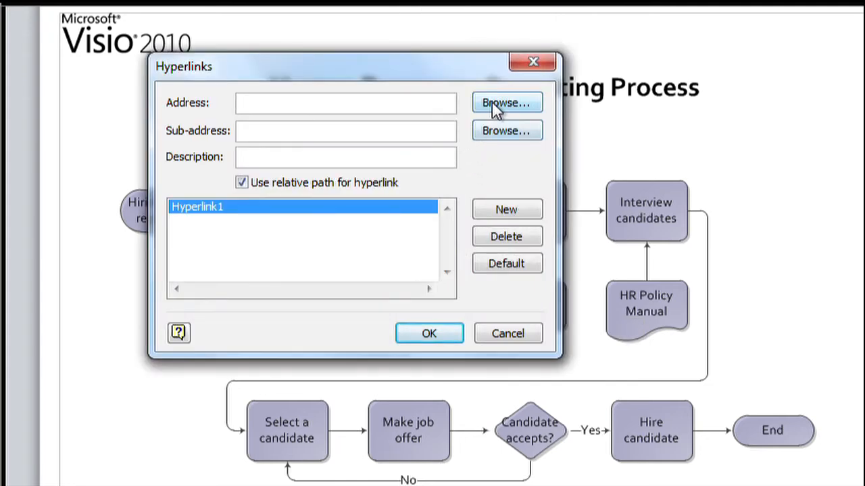
click(506, 102)
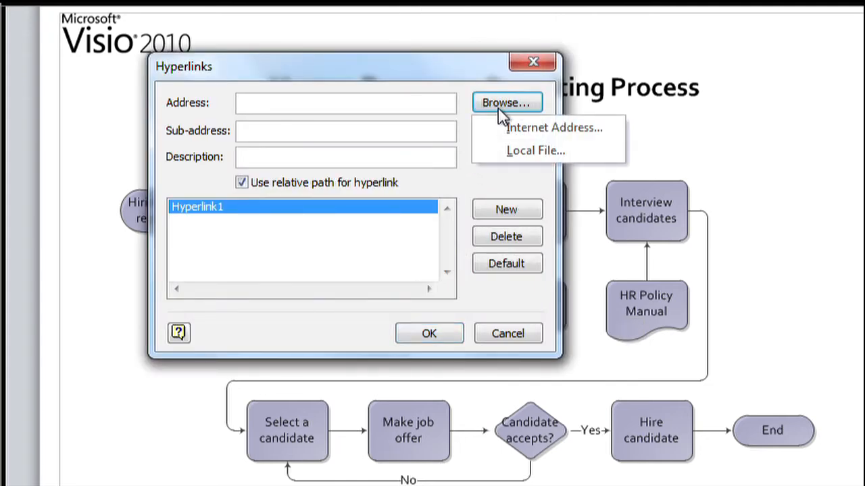
mouse_move(536, 151)
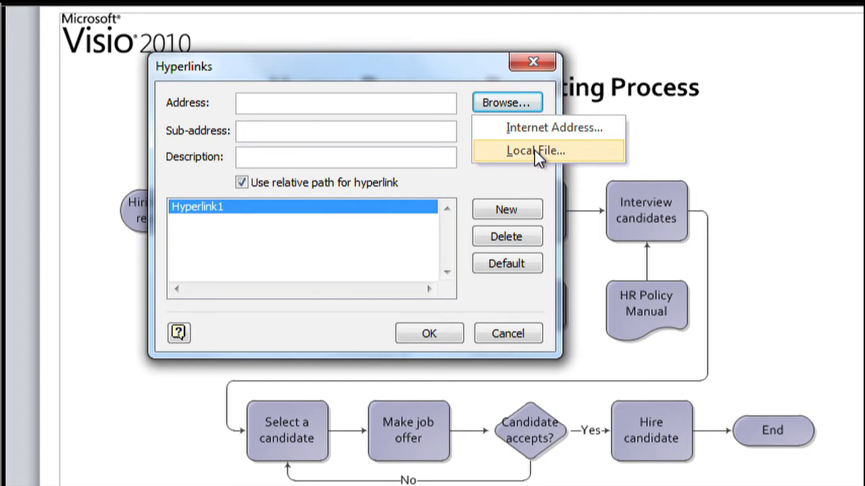
click(536, 151)
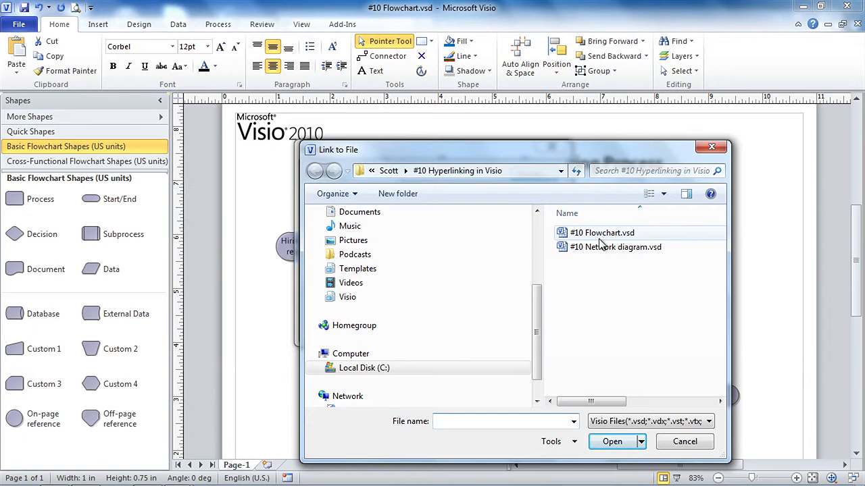
mouse_move(620, 244)
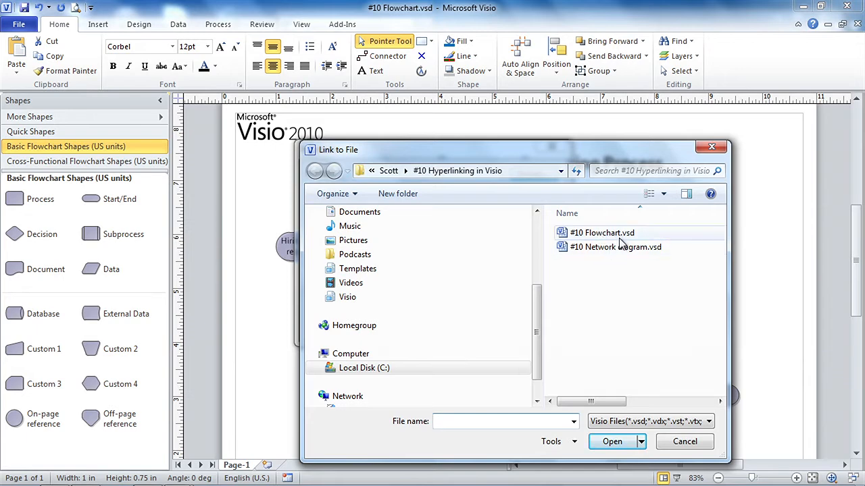
mouse_move(625, 263)
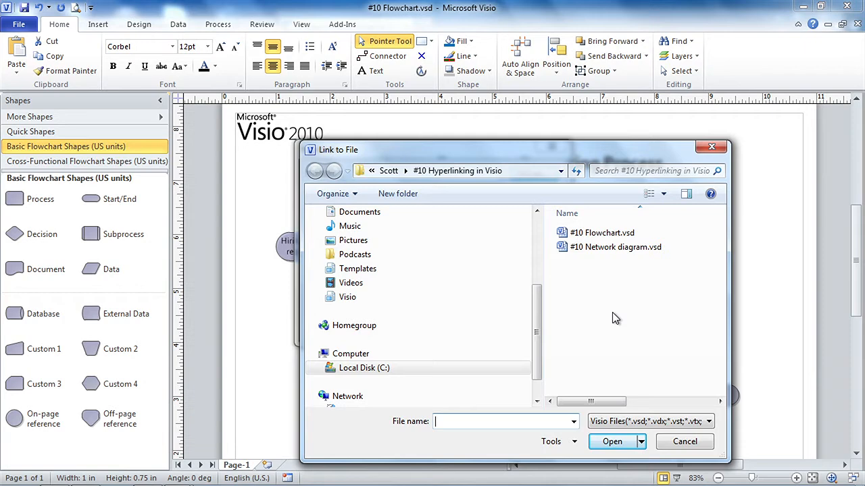
Step: Choose HR Policy Manual dated 2012-07-18.docx under Office Files and confirm the link
click(708, 421)
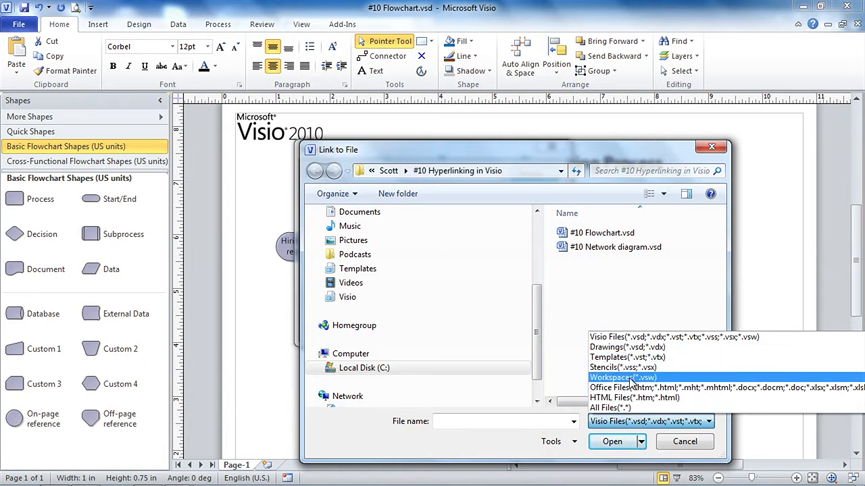
click(633, 387)
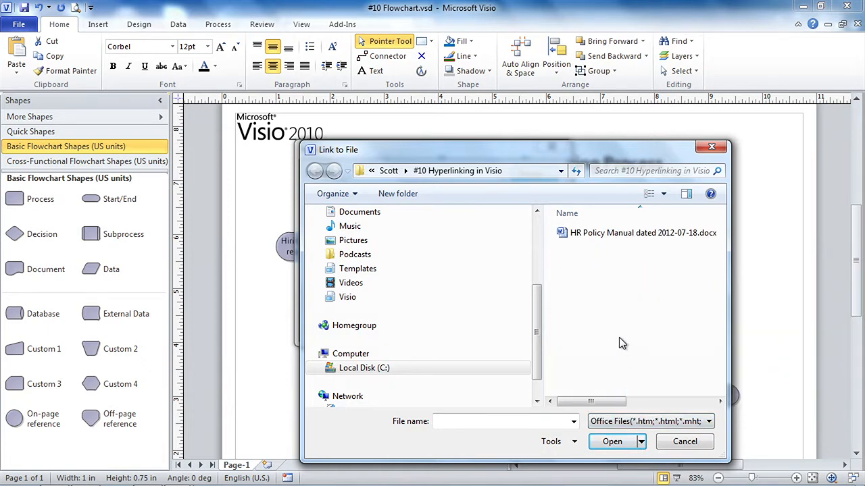
click(642, 232)
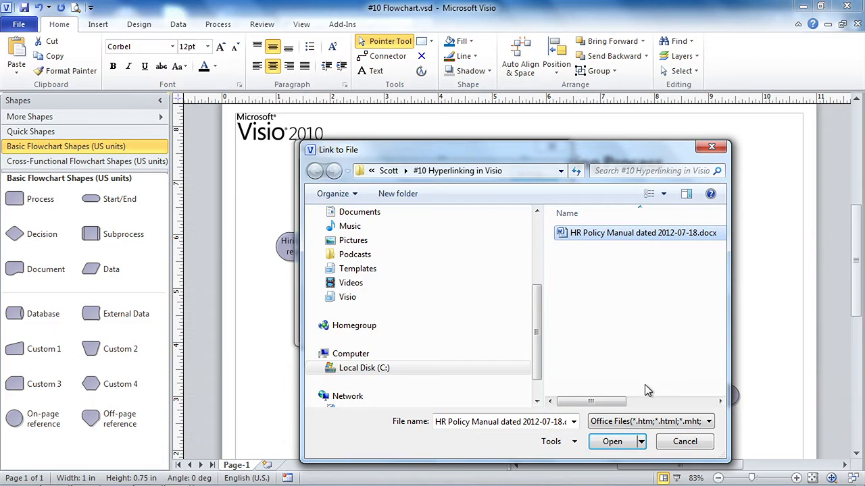
click(612, 441)
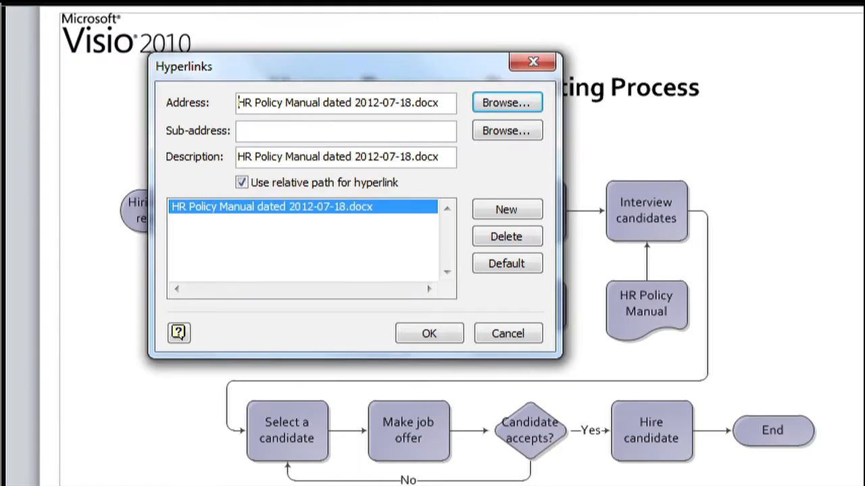
click(428, 333)
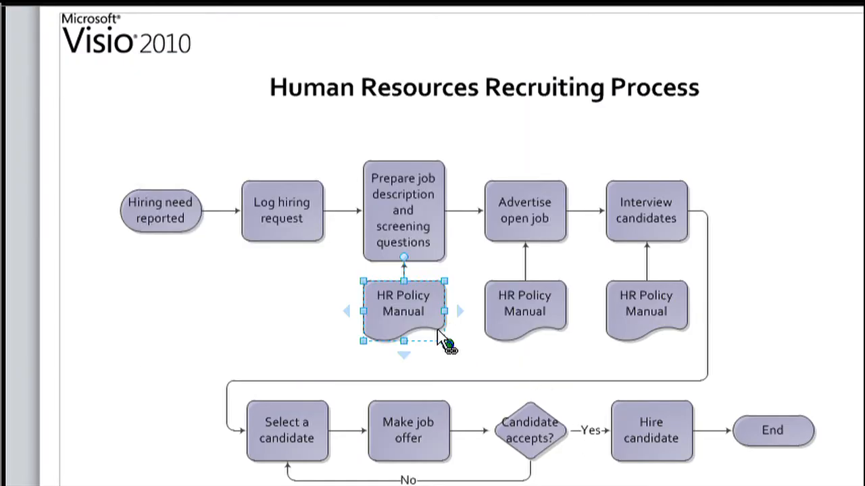
right_click(403, 311)
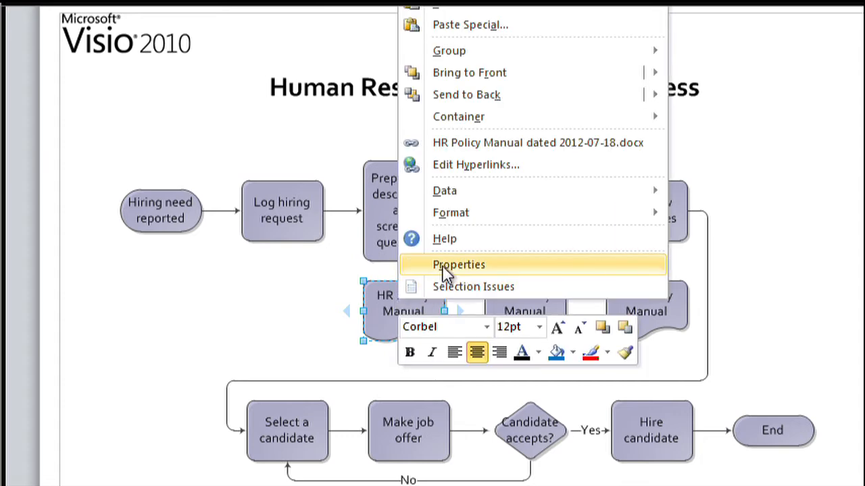
mouse_move(487, 143)
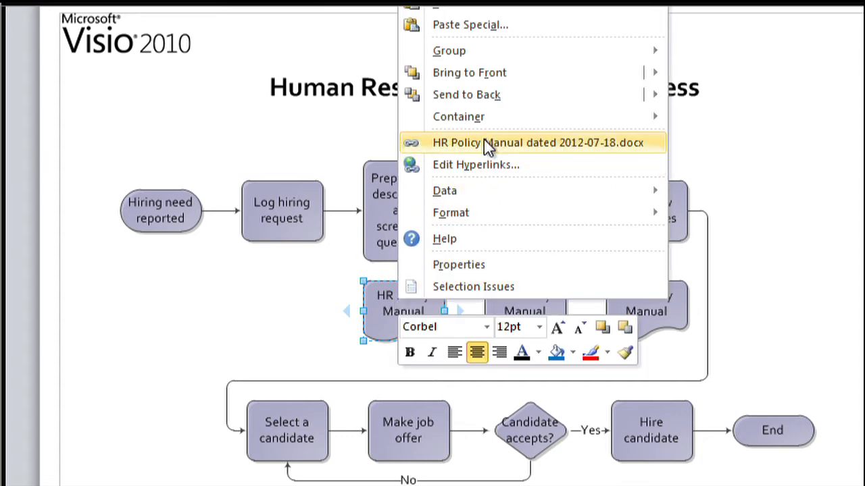
click(535, 142)
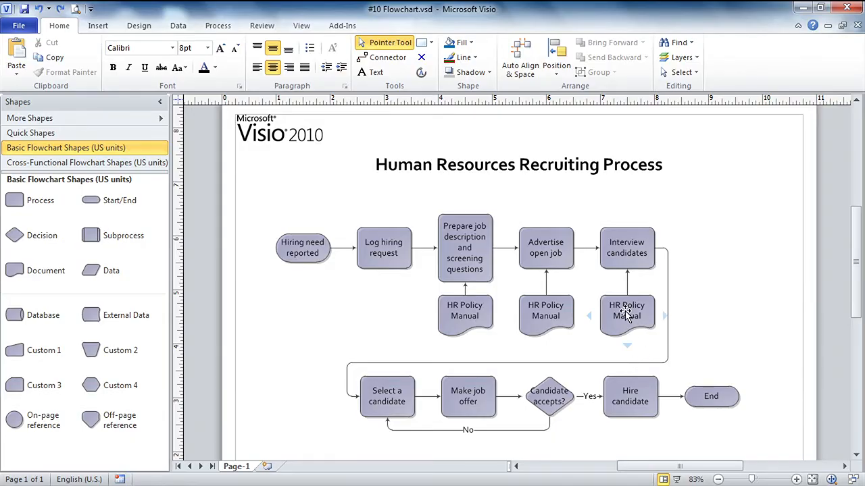
Step: Link the Interview candidates manual shape to the 2012-07-18 manual with sub-address 'Interview'
click(627, 316)
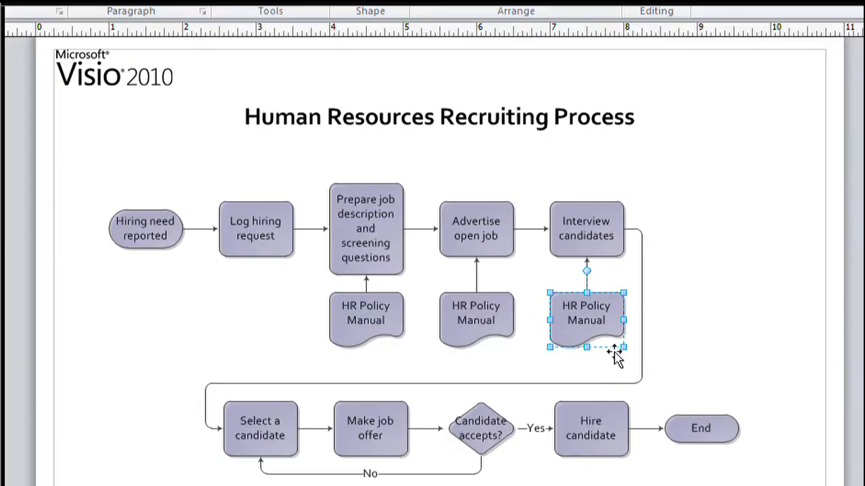
right_click(586, 318)
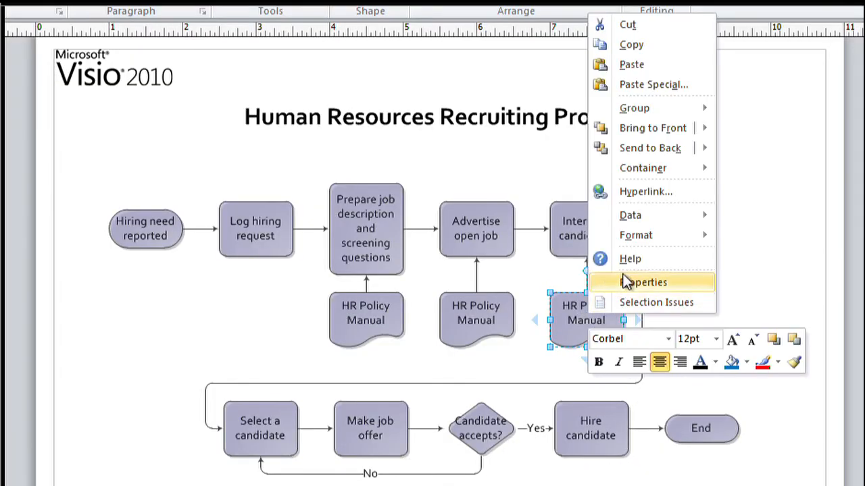
click(645, 191)
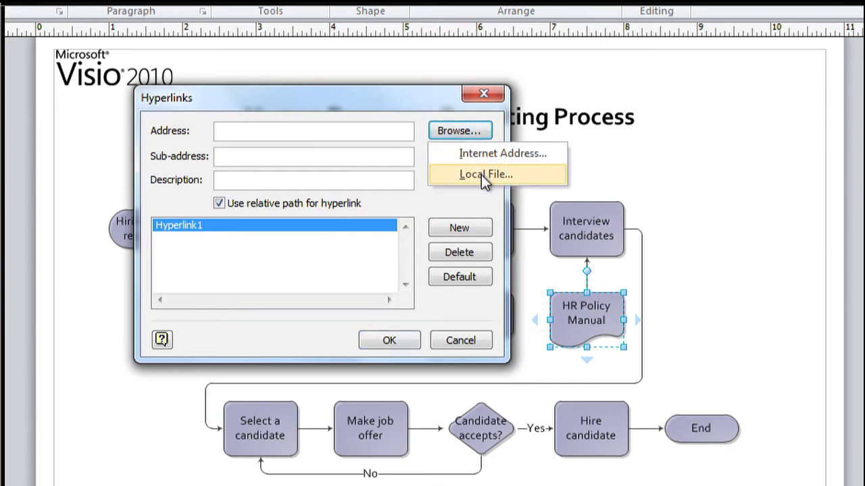
click(486, 175)
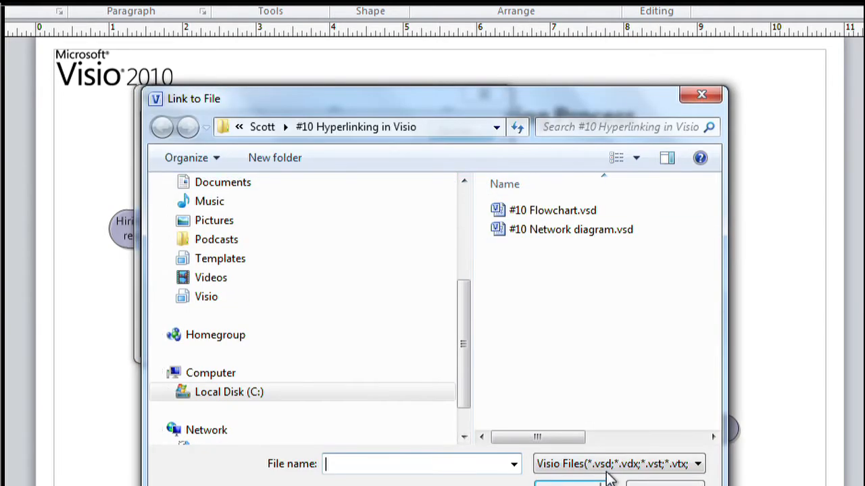
click(696, 463)
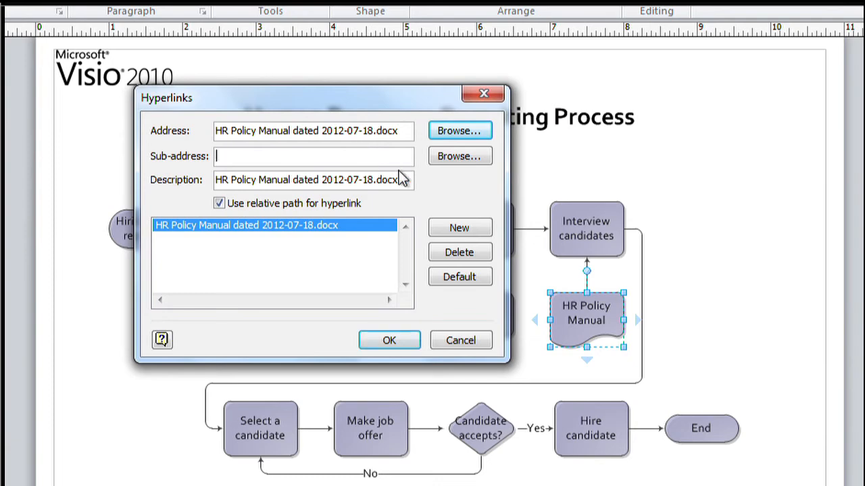
text(Interview)
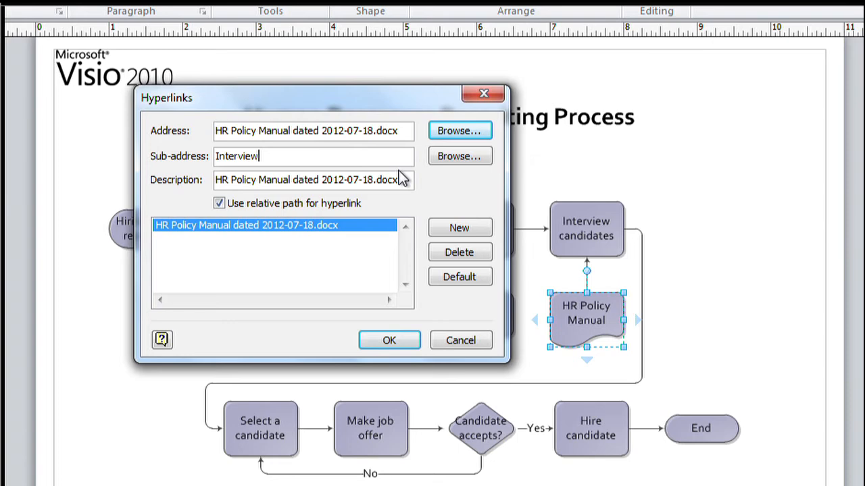
mouse_move(388, 340)
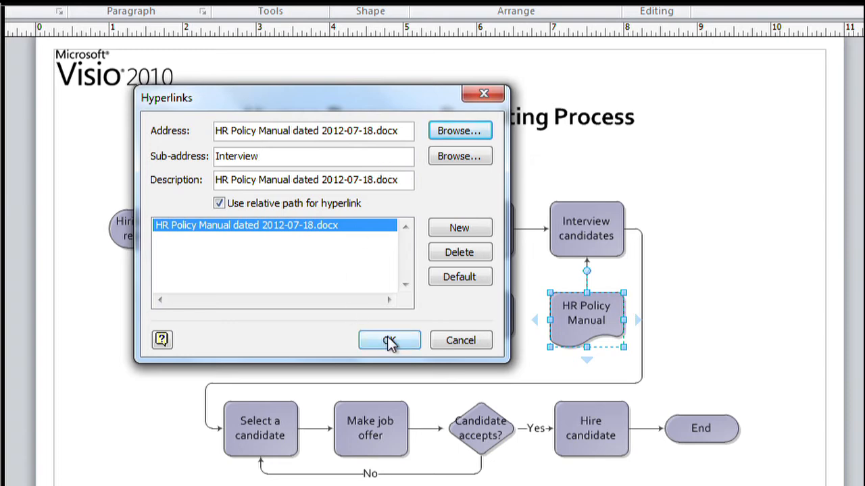
click(388, 340)
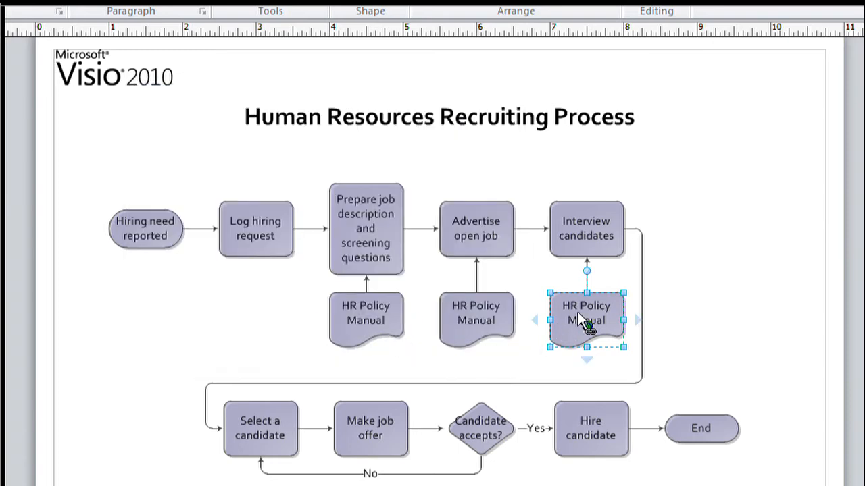
mouse_move(585, 321)
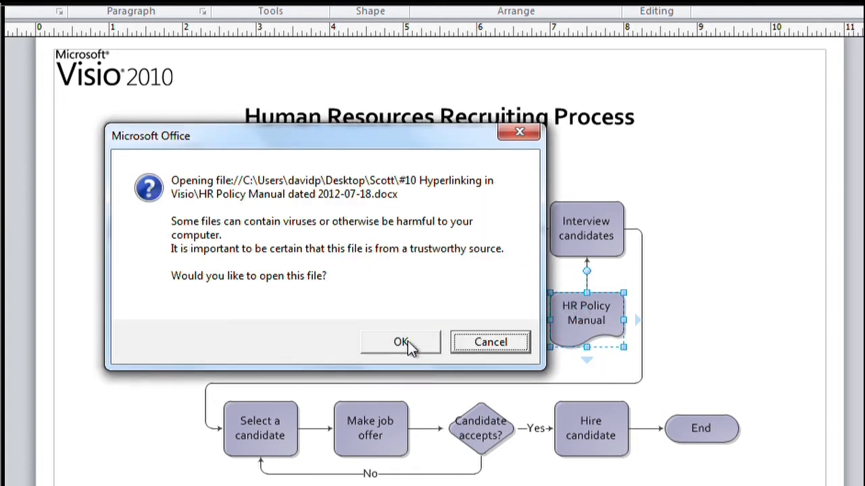
Step: Accept the Microsoft Office security prompt to open the manual's interview paragraph
click(400, 342)
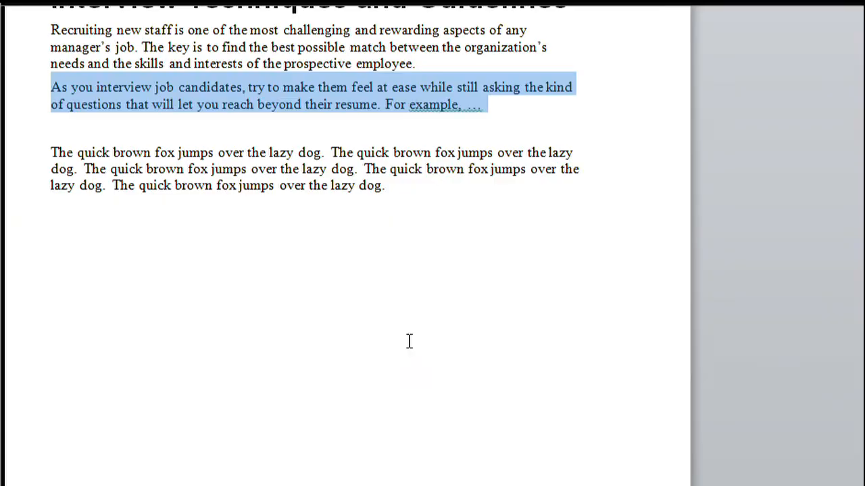
scroll(up, 3)
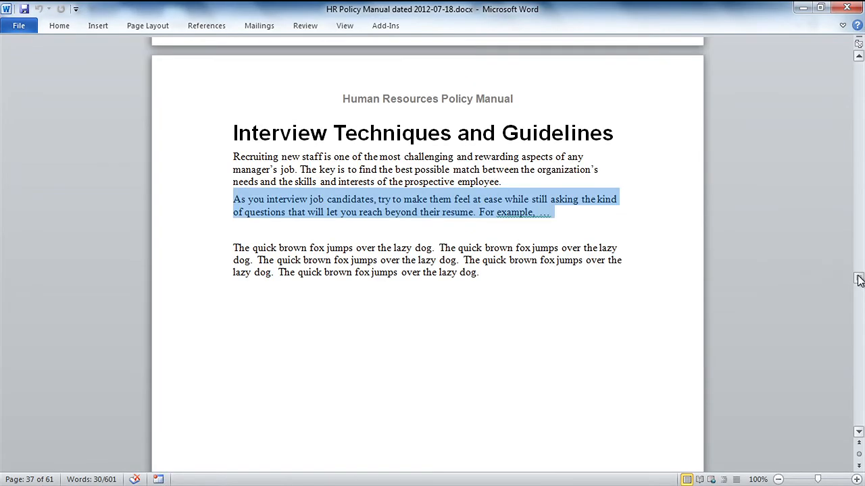
scroll(up, 3)
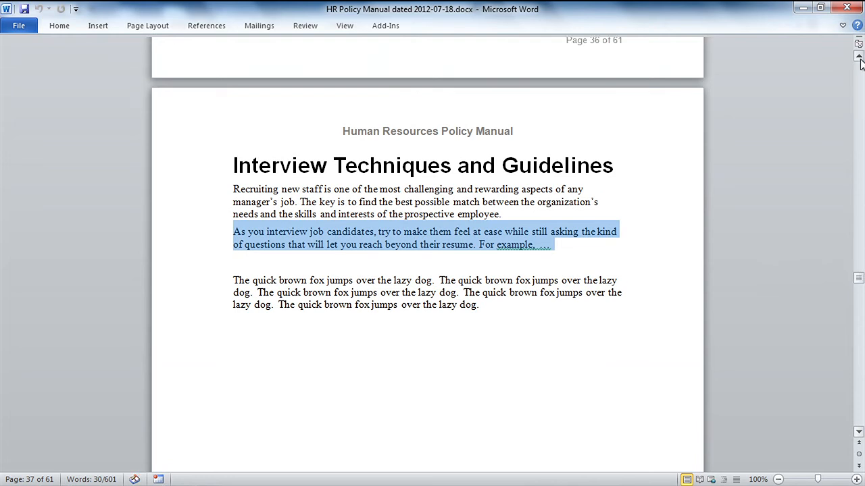
scroll(down, 3)
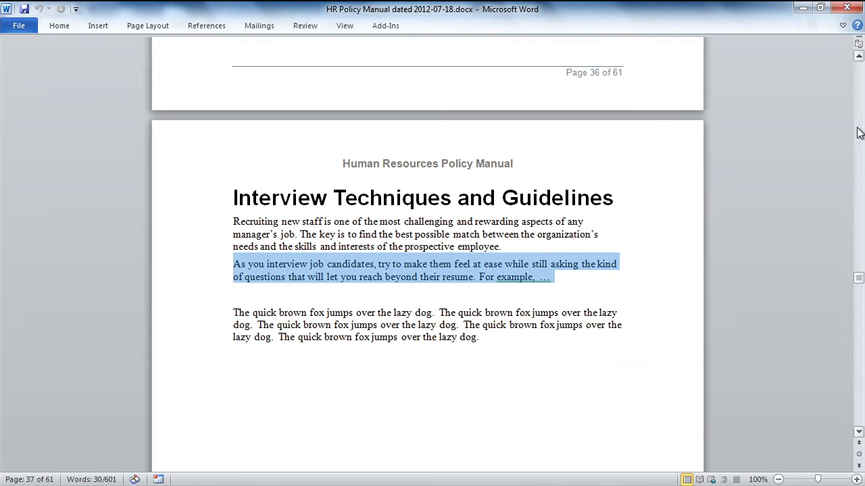